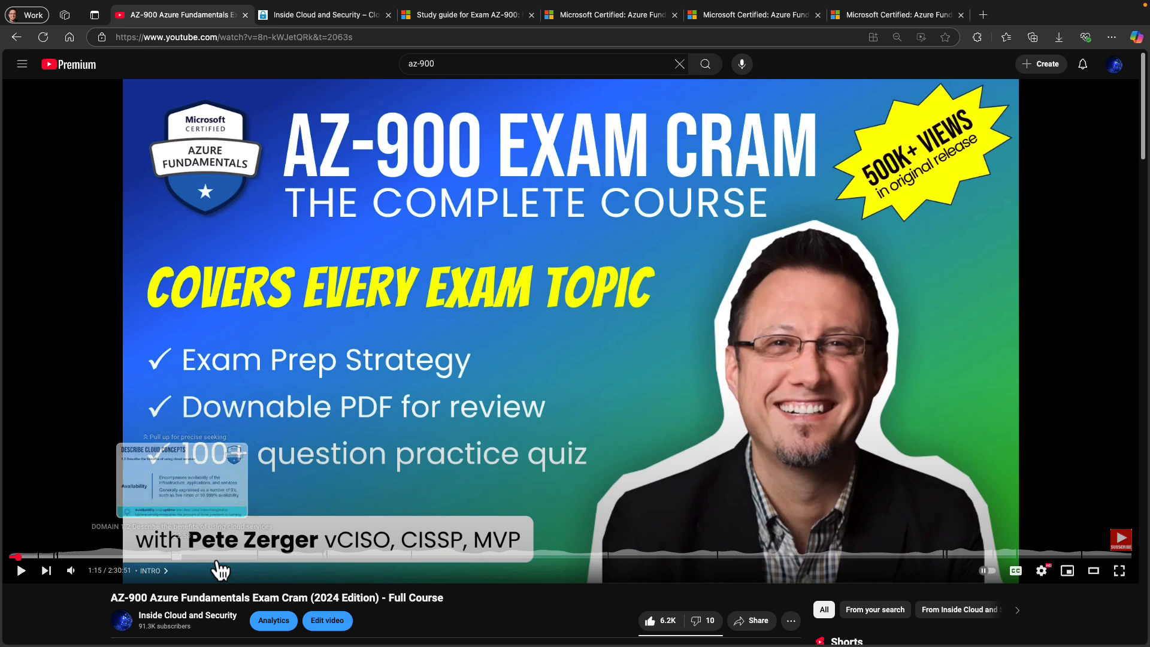
- Go to the Inside Cloud site's AZ-900 Exam Prep page via the Microsoft menu
{"action": "scroll", "scroll_direction": "down", "scroll_amount": 3}
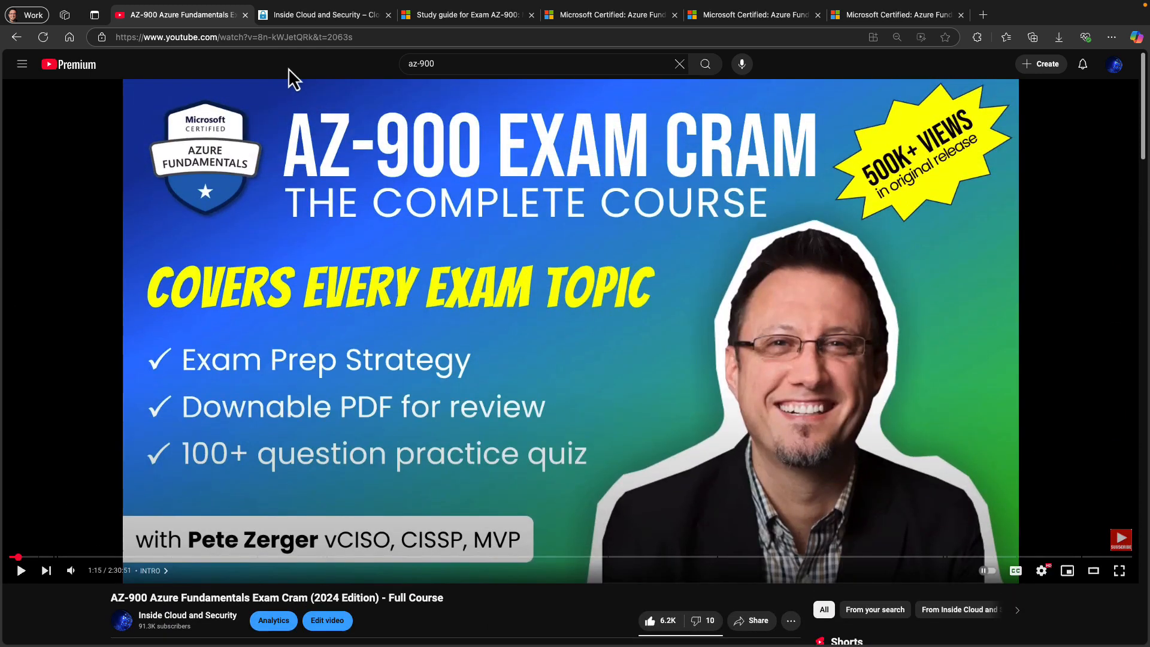
{"action": "left_click", "coordinate": [323, 14]}
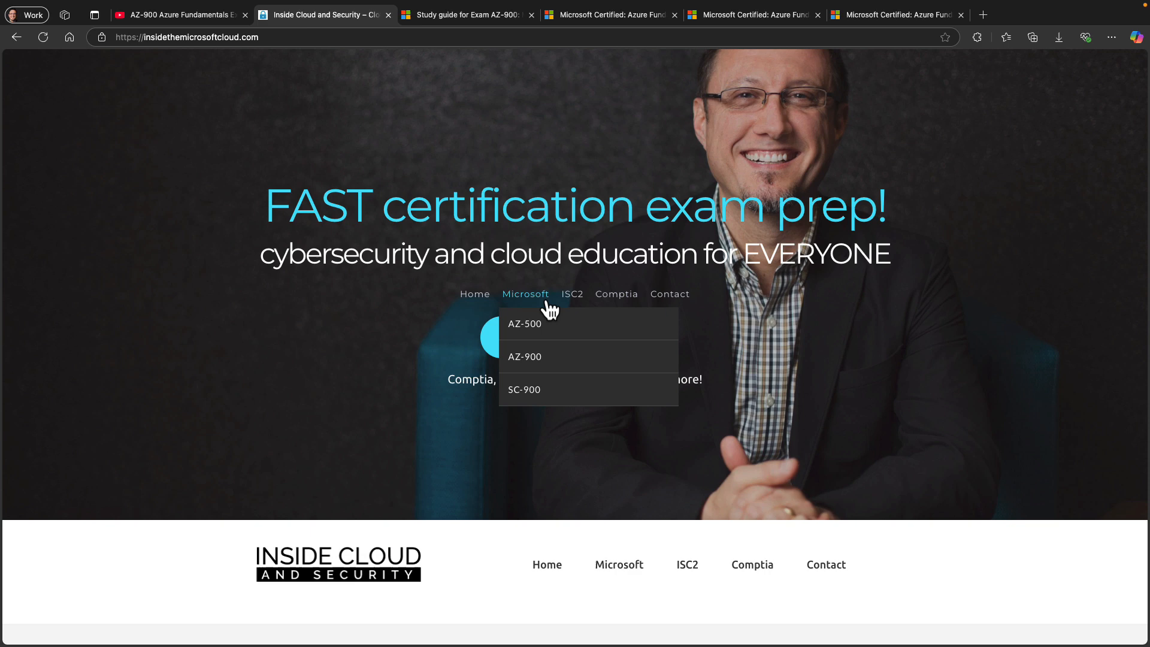
{"action": "left_click", "coordinate": [525, 357]}
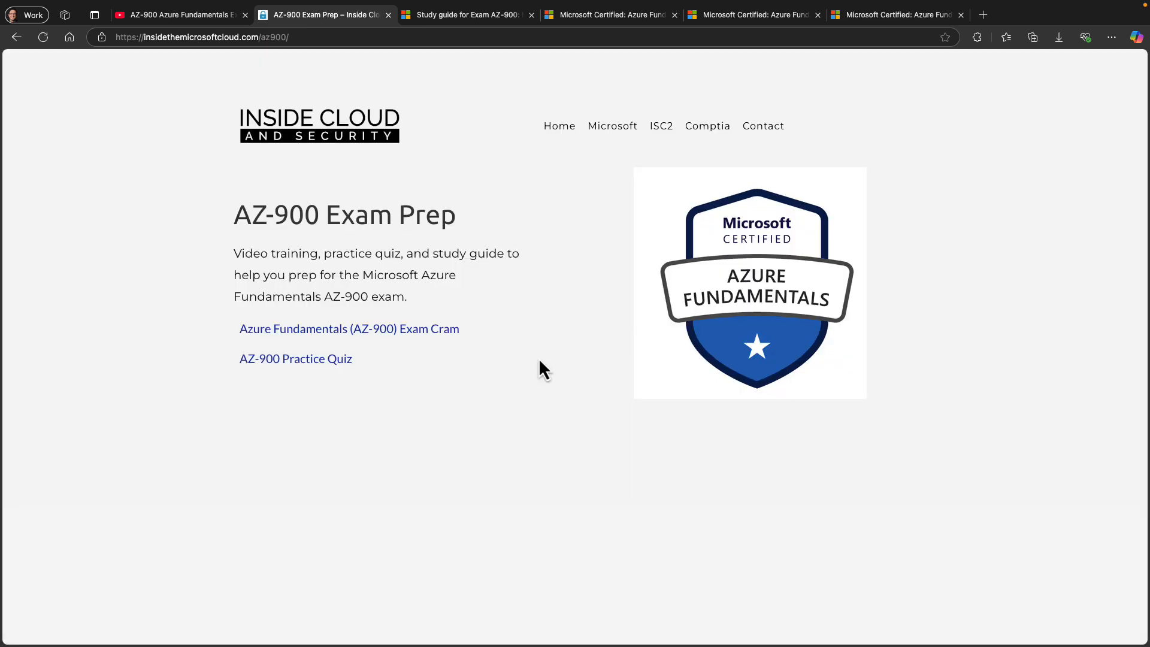
{"action": "mouse_move", "coordinate": [356, 377]}
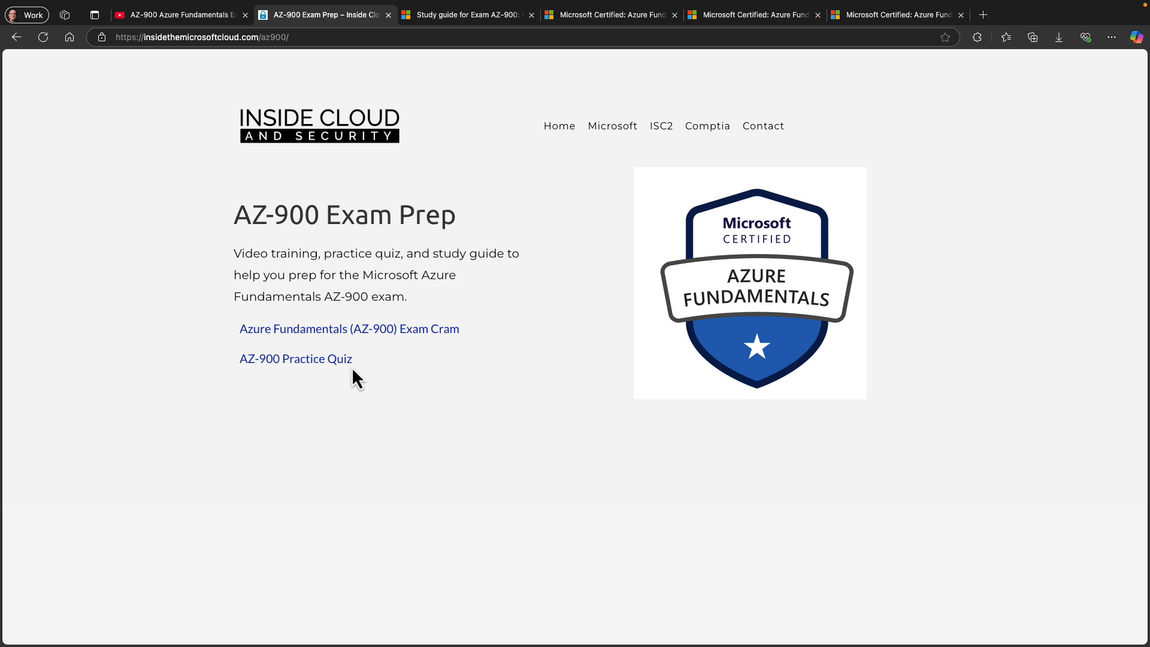
{"action": "mouse_move", "coordinate": [418, 309]}
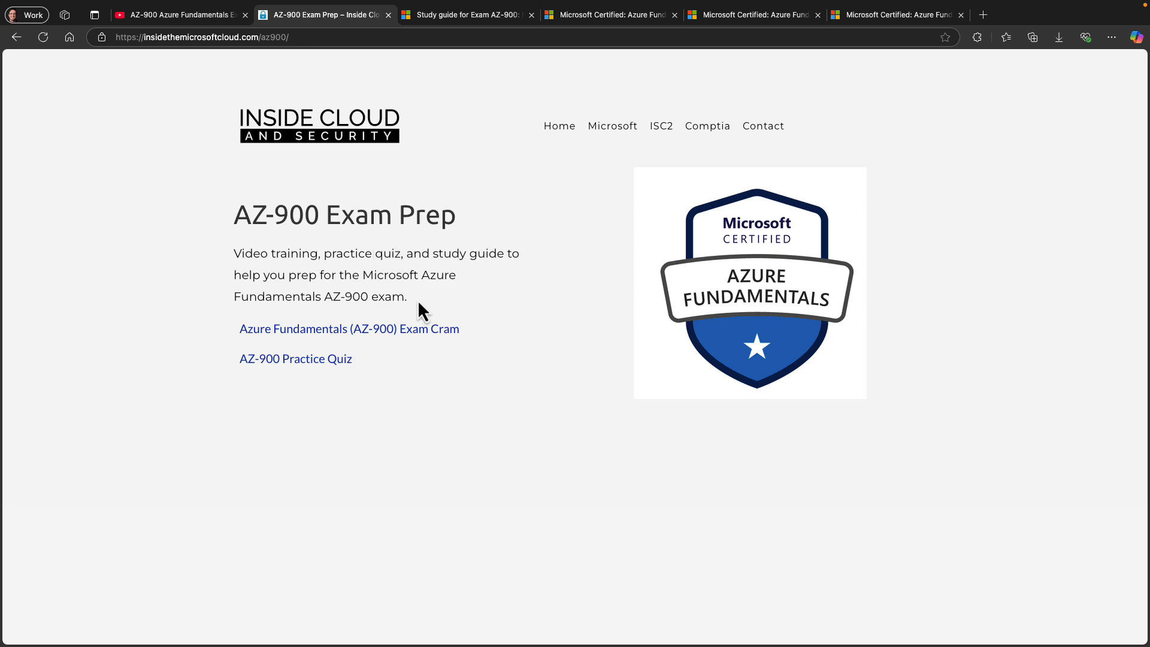
- Switch to the Microsoft Learn 'Study guide for Exam AZ-900' article
{"action": "left_click", "coordinate": [466, 14]}
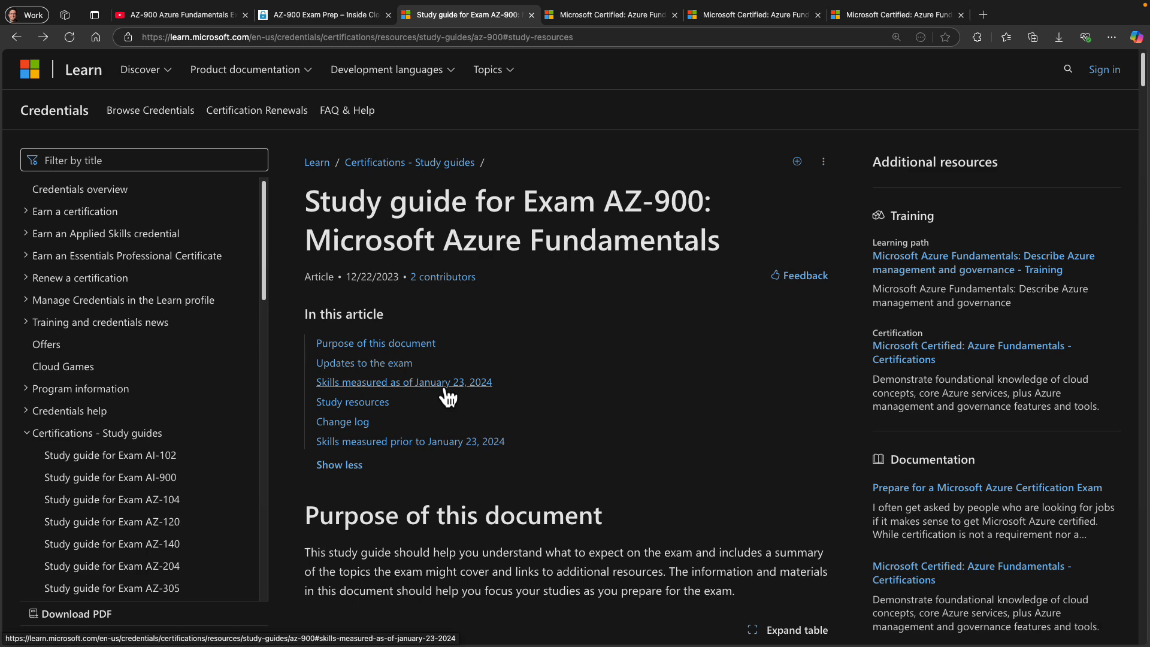
{"action": "mouse_move", "coordinate": [352, 401]}
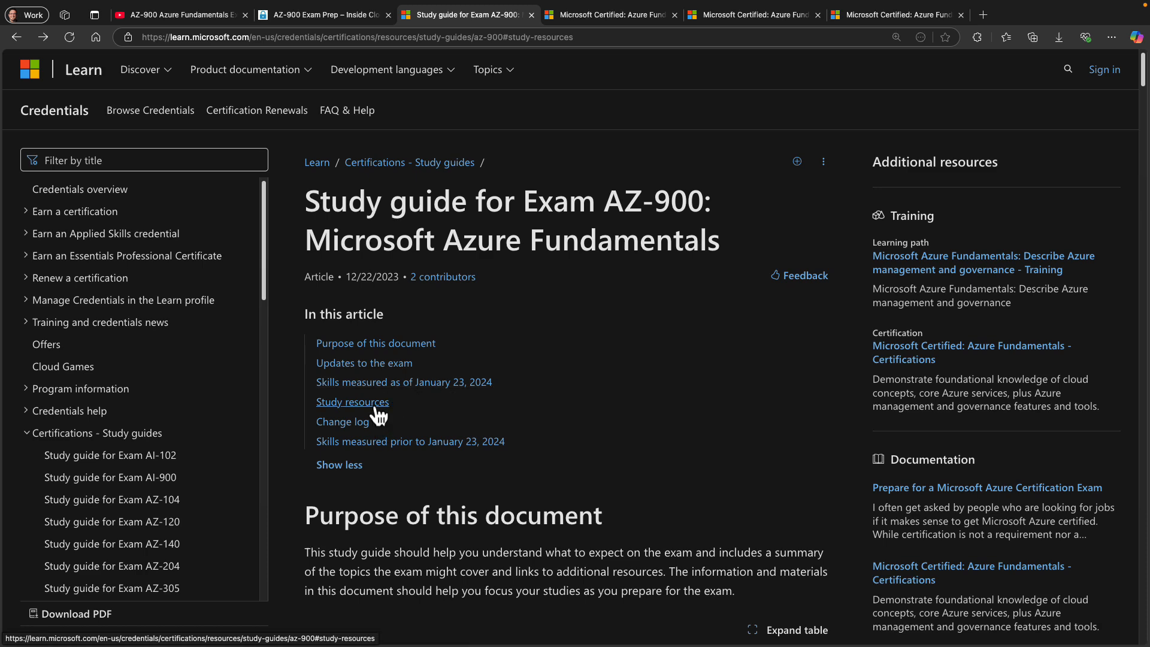
- Show the Azure Fundamentals certification page scrolled to 'Practice for the exam'
{"action": "left_click", "coordinate": [611, 15]}
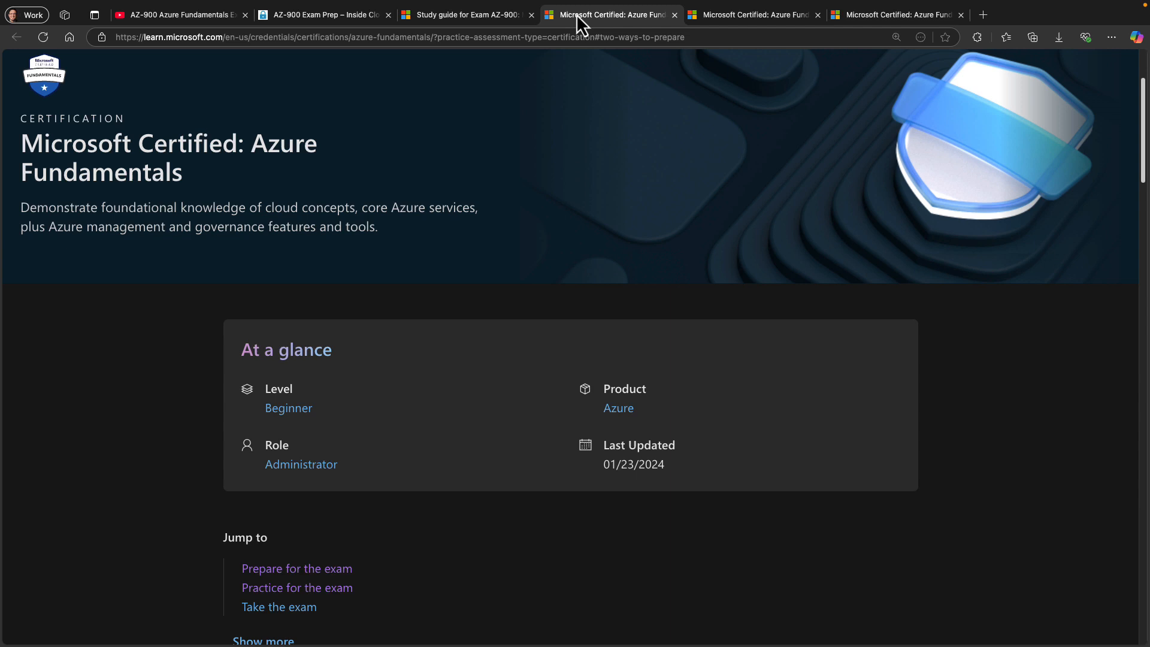
{"action": "mouse_move", "coordinate": [296, 569]}
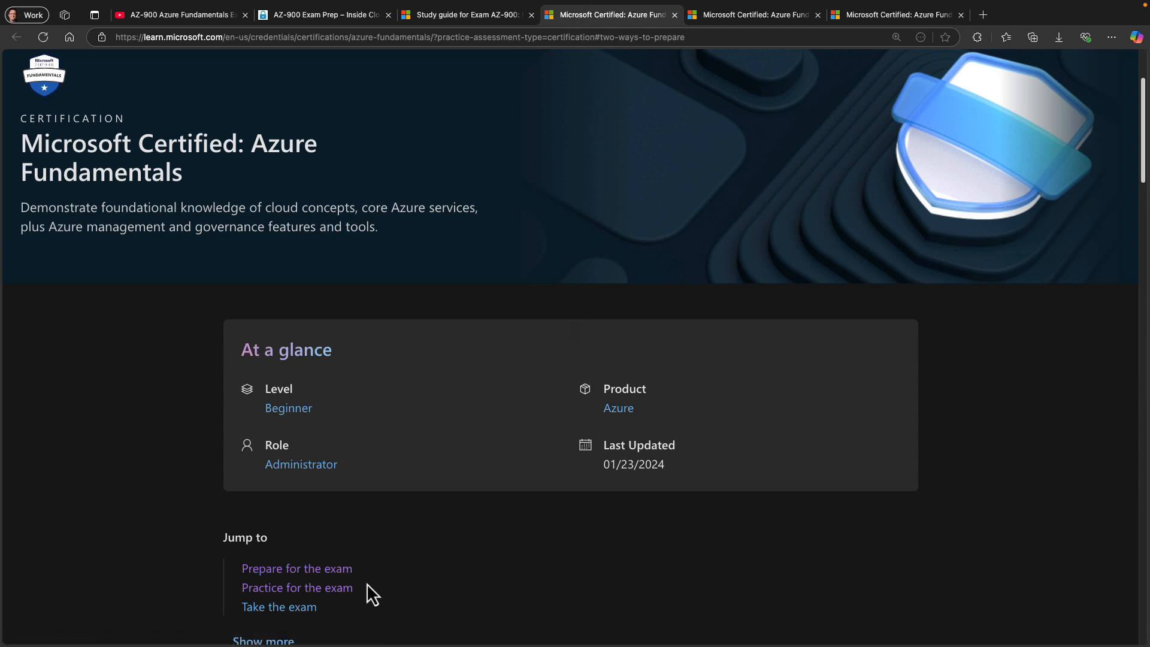
{"action": "mouse_move", "coordinate": [741, 14]}
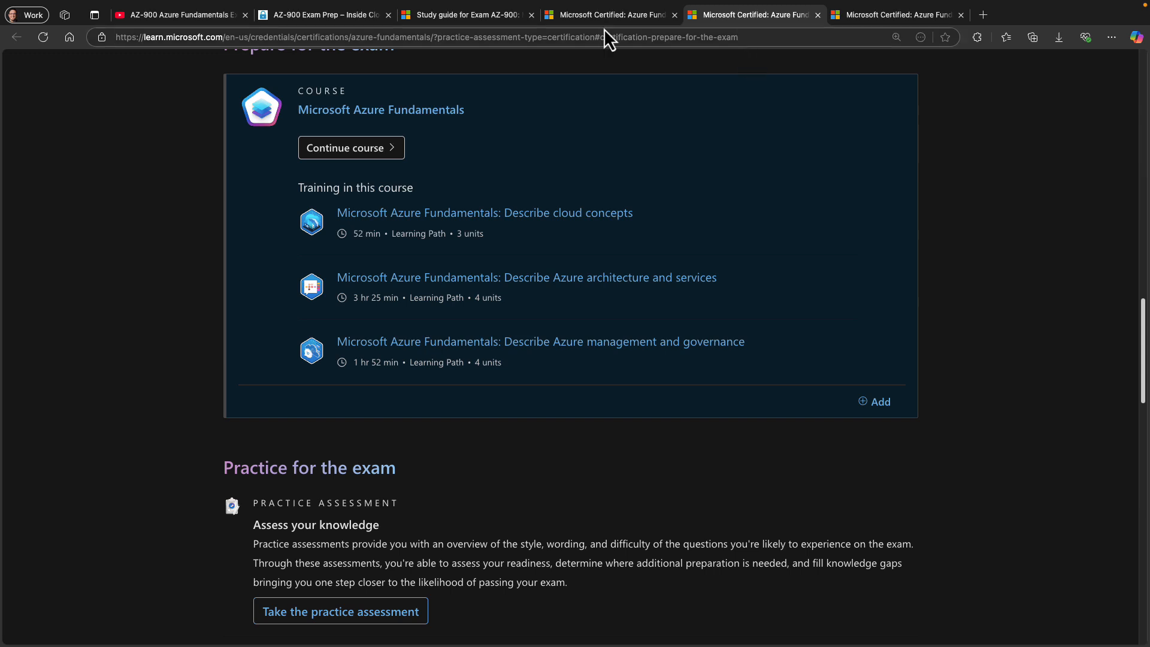
{"action": "mouse_move", "coordinate": [462, 14]}
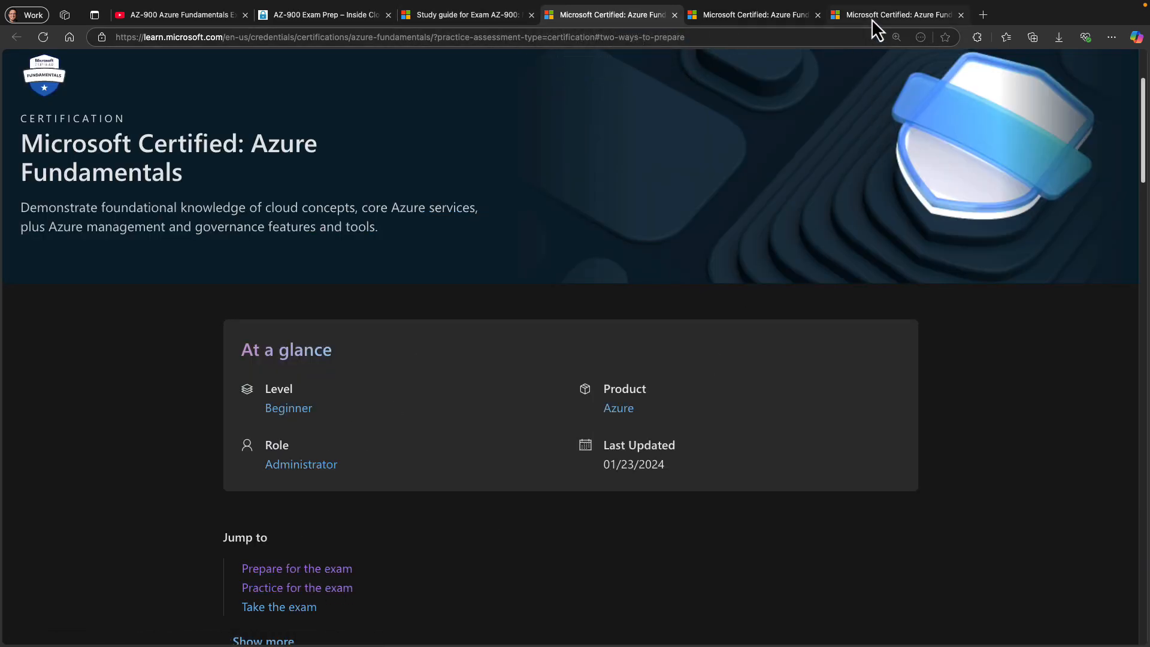
{"action": "scroll", "scroll_direction": "down", "scroll_amount": 3}
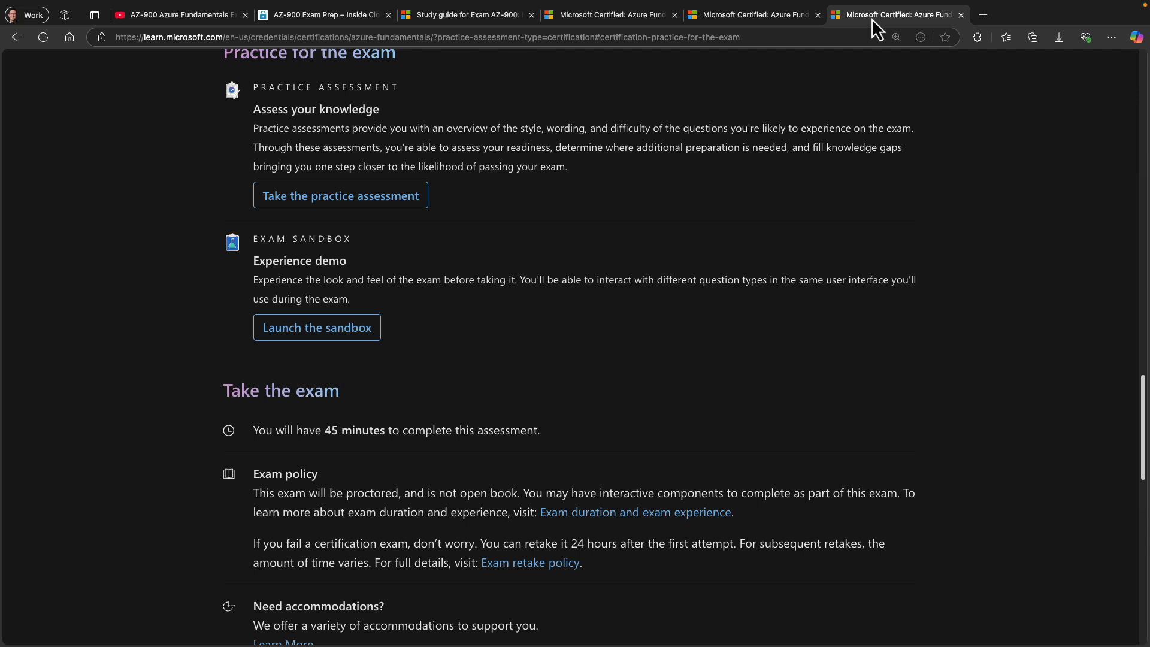
{"action": "scroll", "scroll_direction": "down", "scroll_amount": 3}
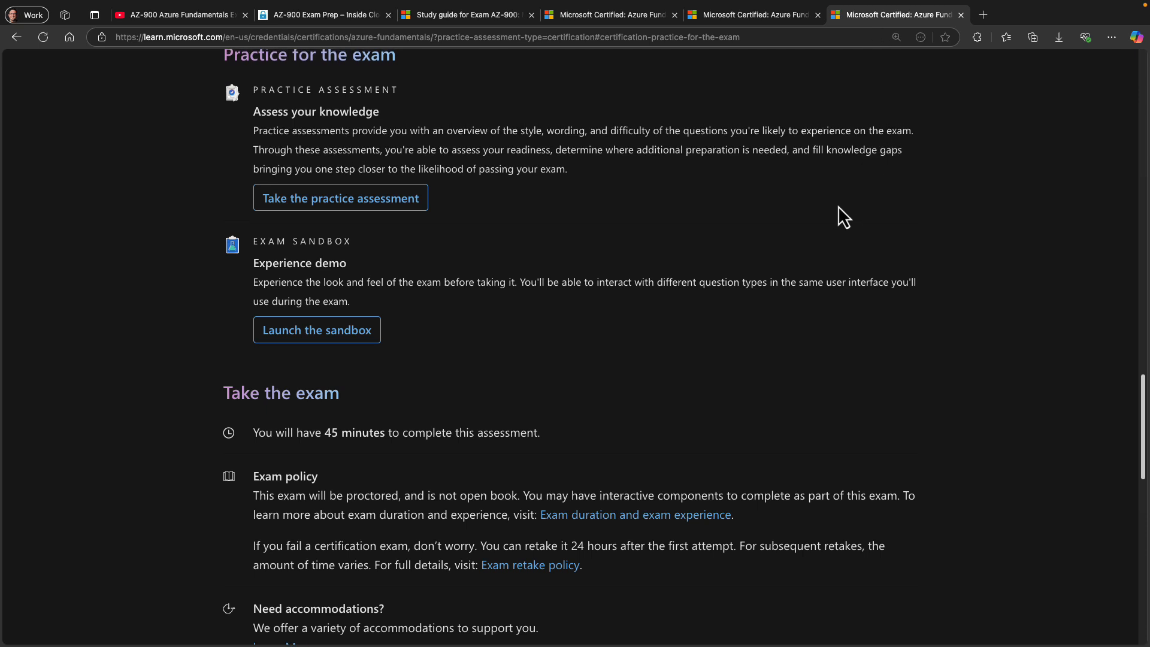